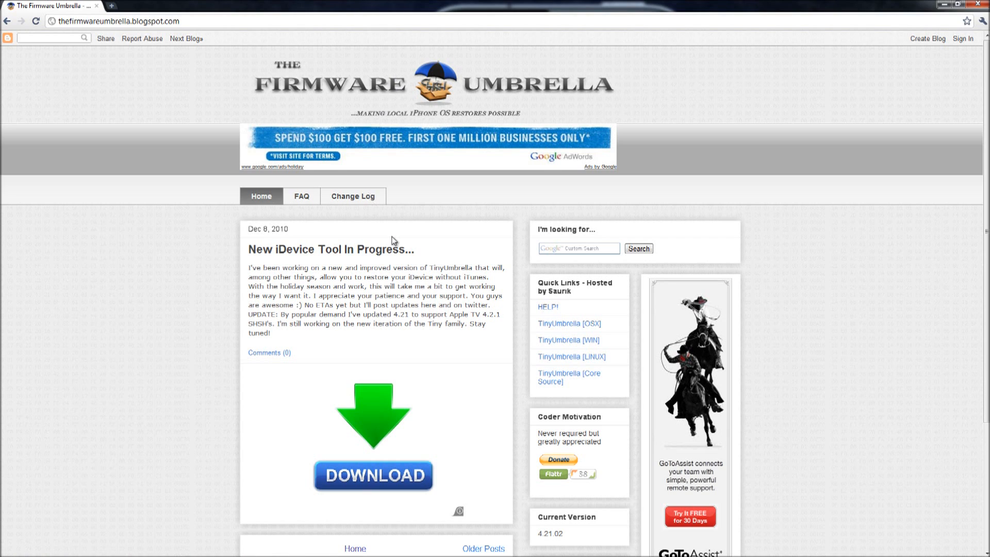
mouse_move(572, 333)
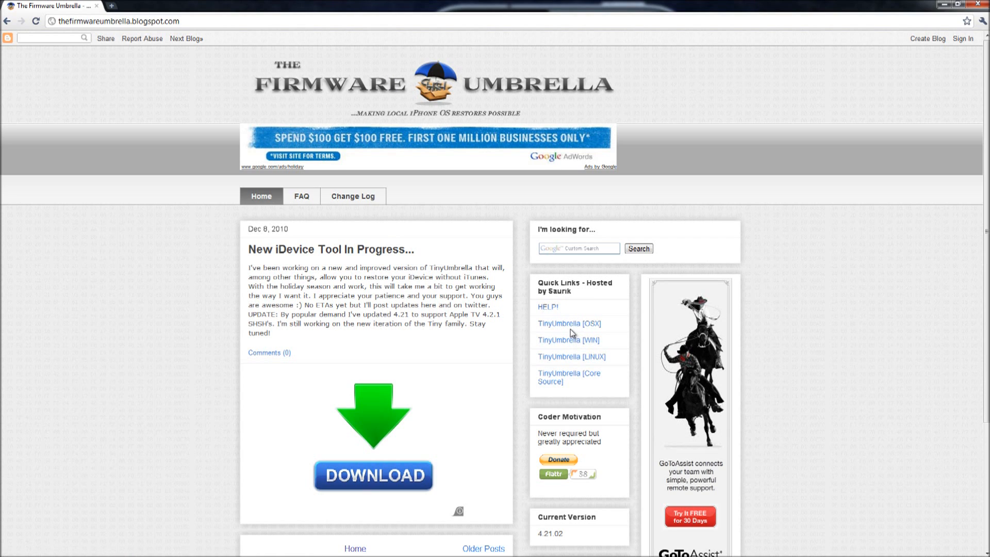
mouse_move(567, 339)
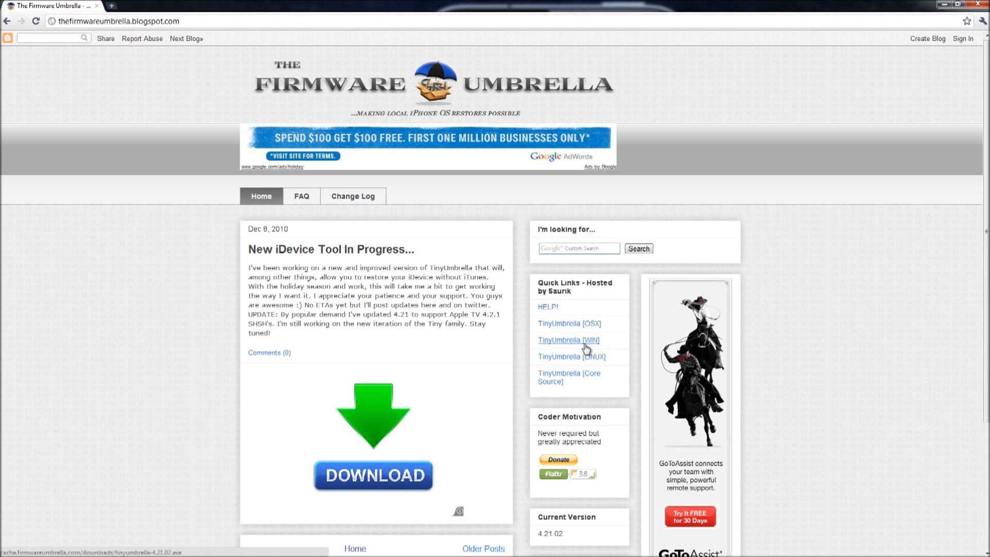
mouse_move(589, 357)
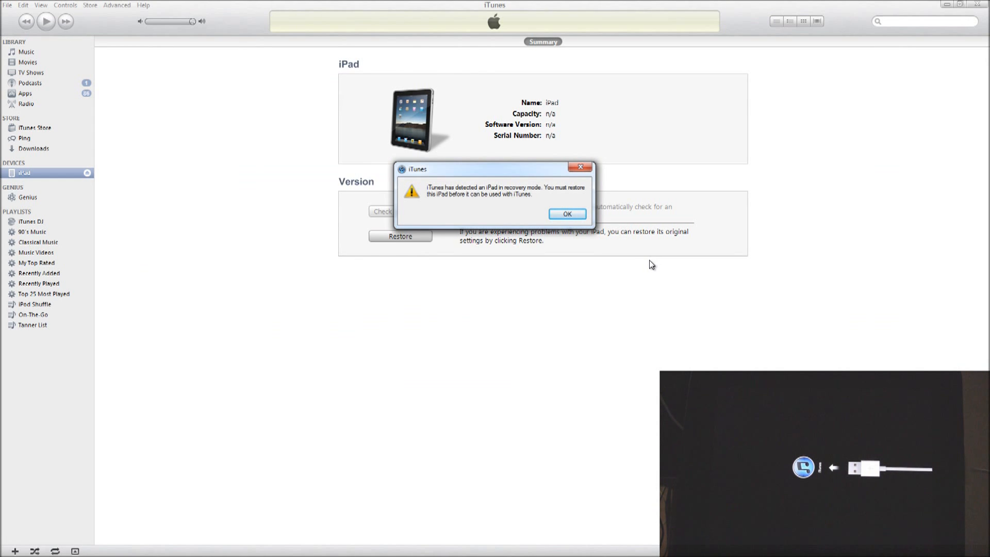
mouse_move(656, 265)
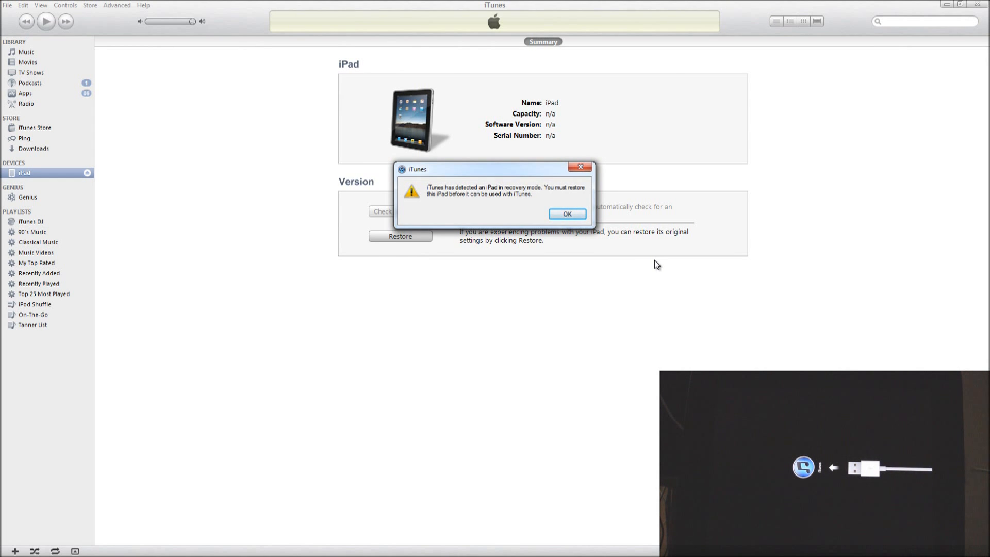
mouse_move(629, 249)
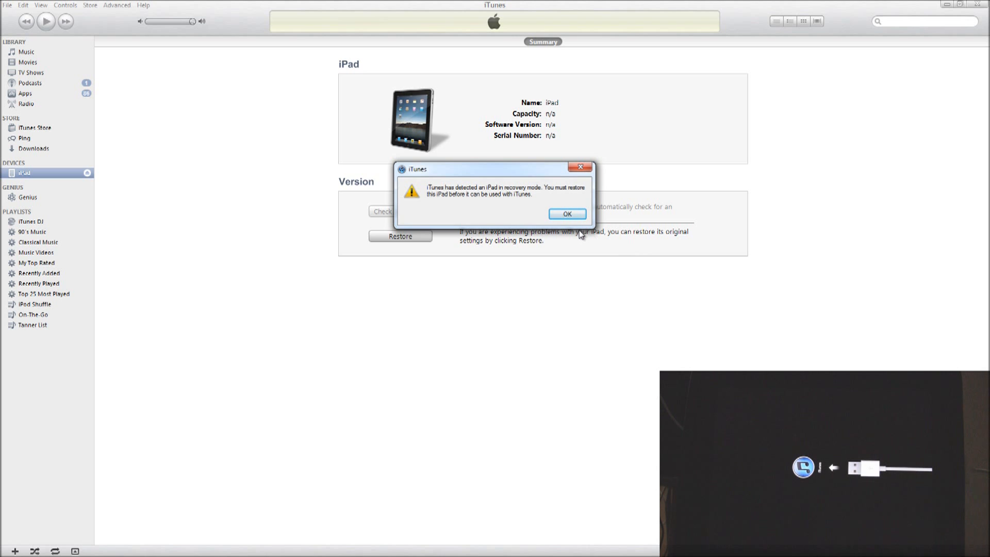
mouse_move(576, 228)
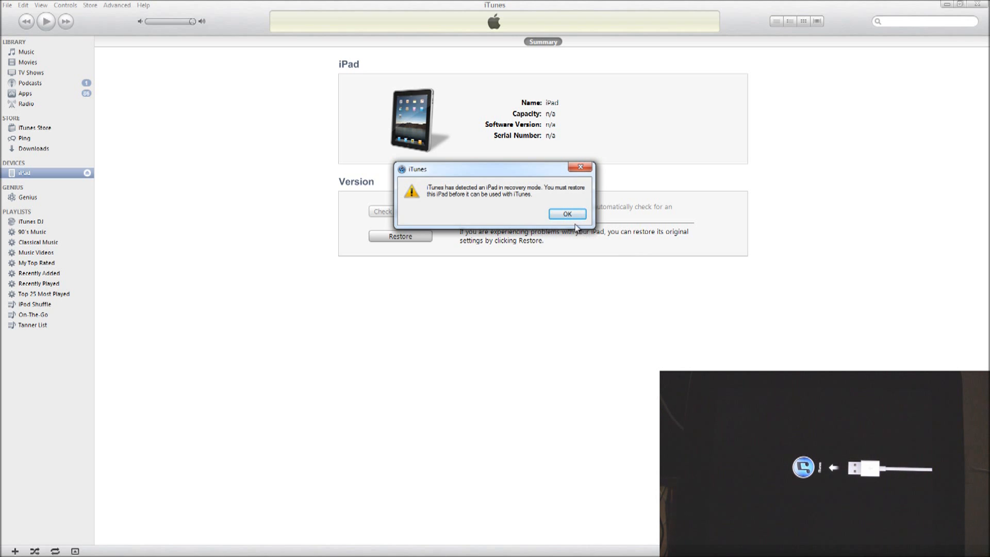
Dismiss the iTunes alert that the iPad is in recovery mode.
click(566, 214)
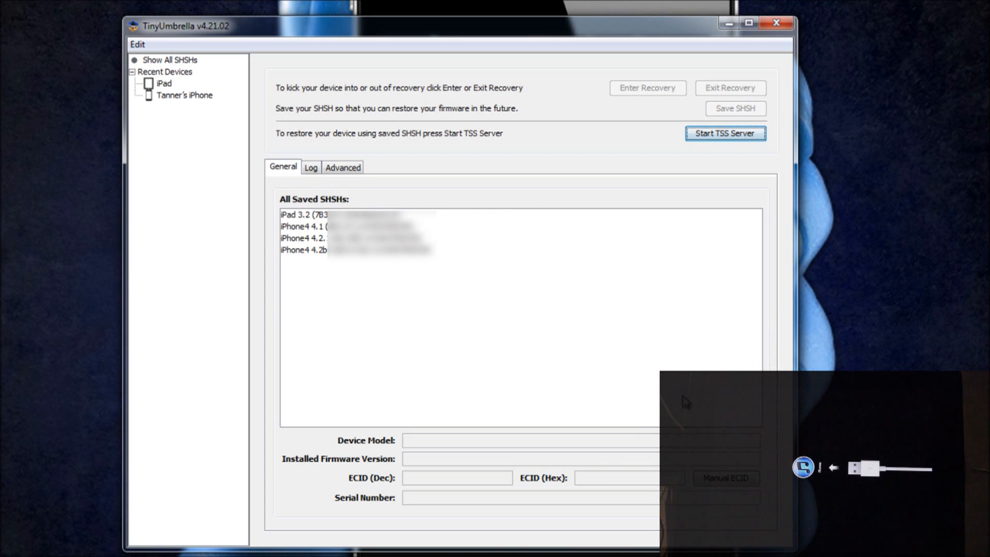
mouse_move(375, 297)
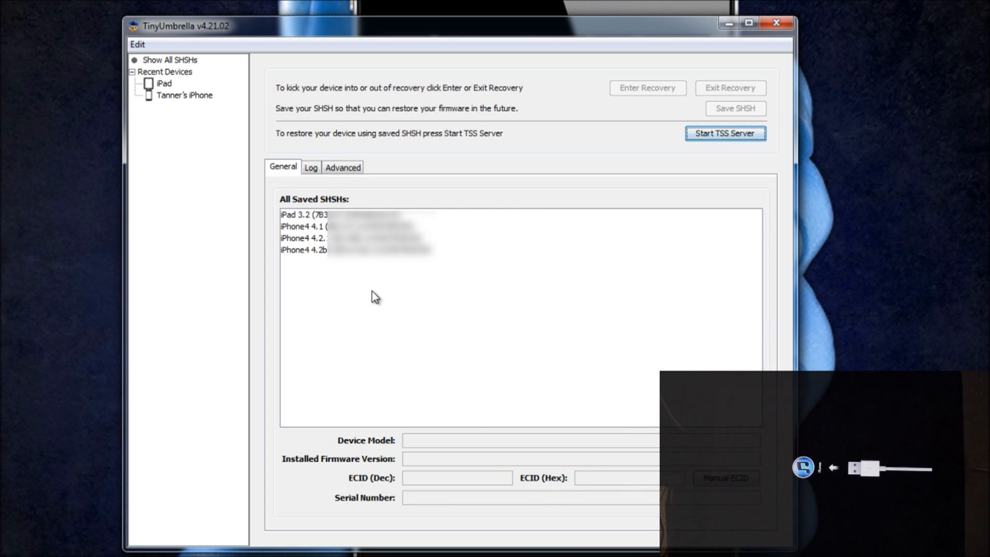
mouse_move(185, 106)
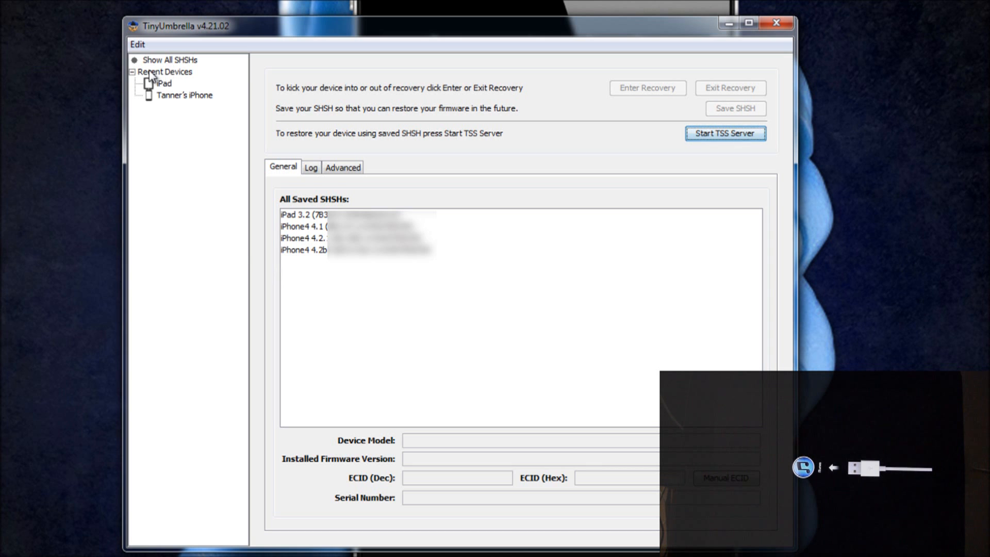
Save the iPad's SHSH blobs and select the iPad 4.2b3 (8C5115c) entry in the list.
click(165, 82)
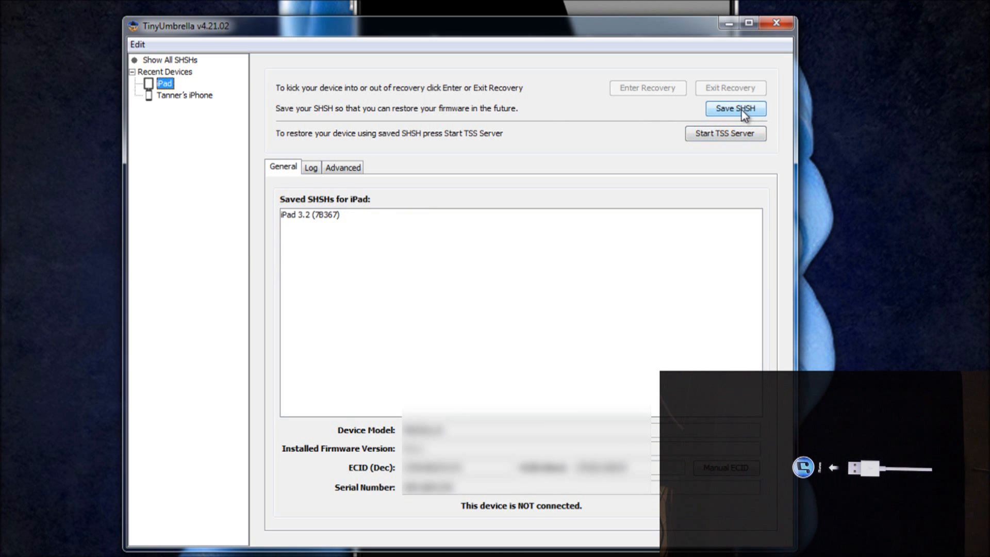
click(734, 108)
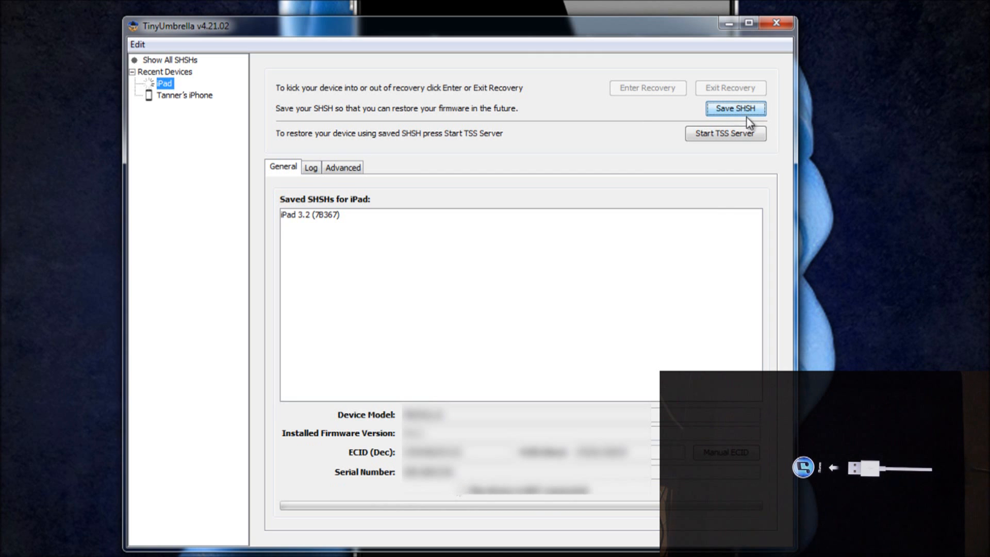
click(735, 108)
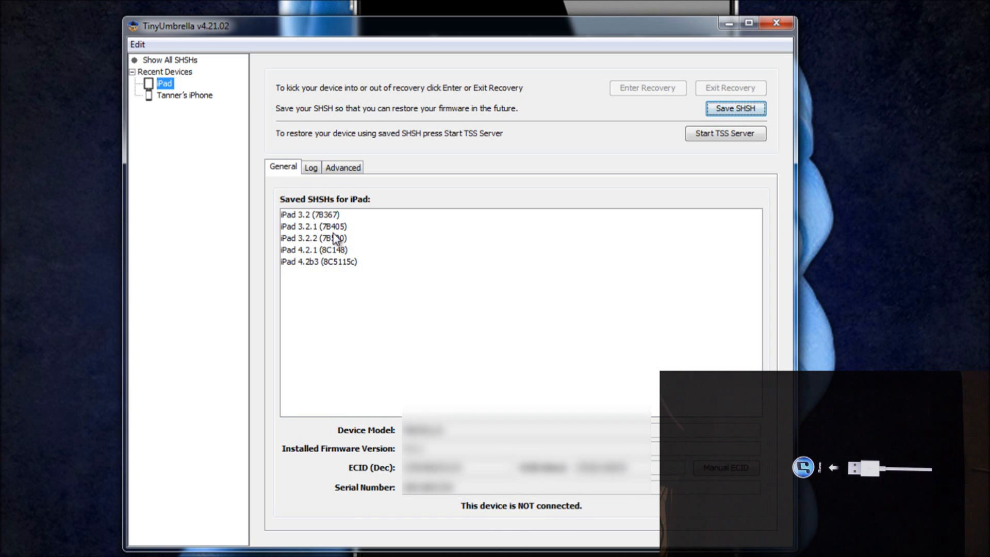
click(318, 261)
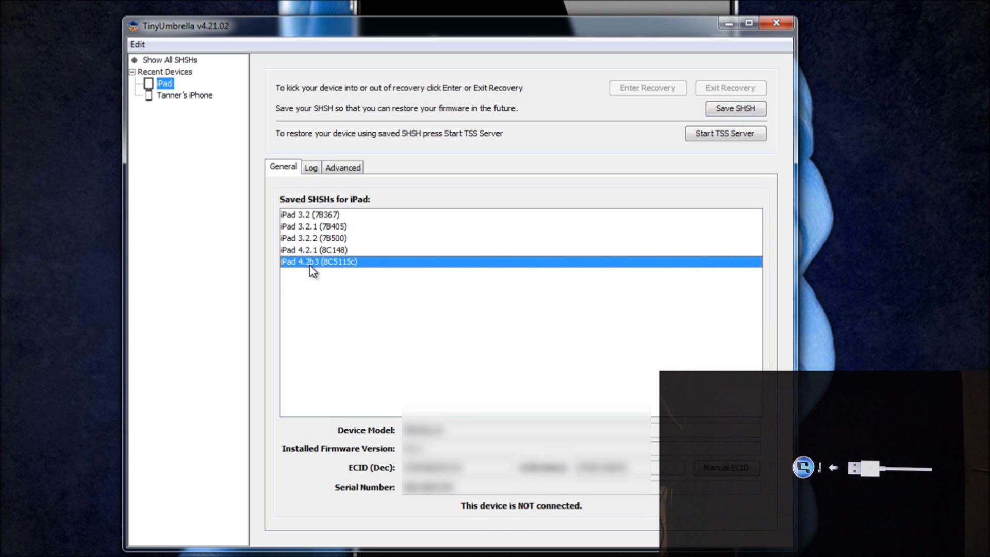
mouse_move(318, 277)
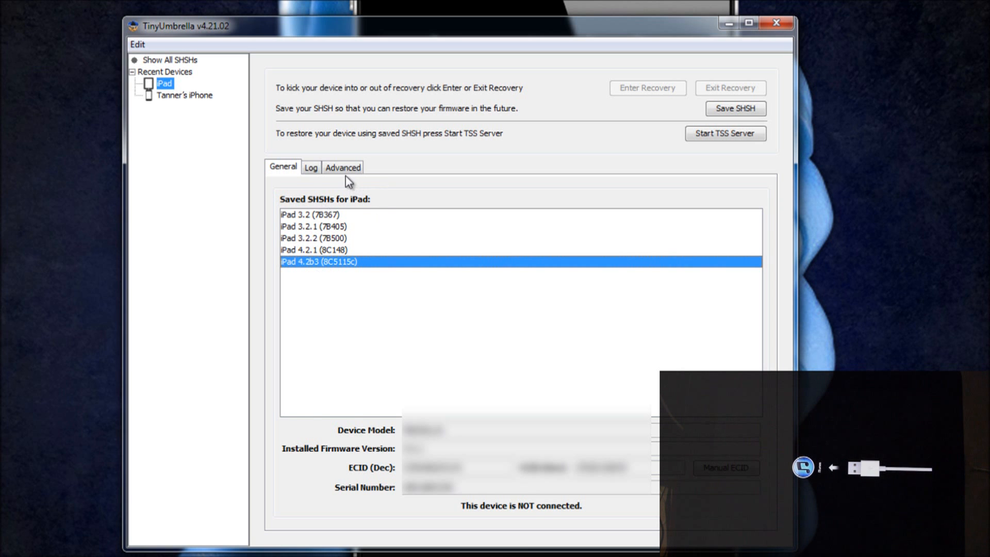
Show the Advanced settings with Set Hosts to Cydia on Exit checked.
click(342, 167)
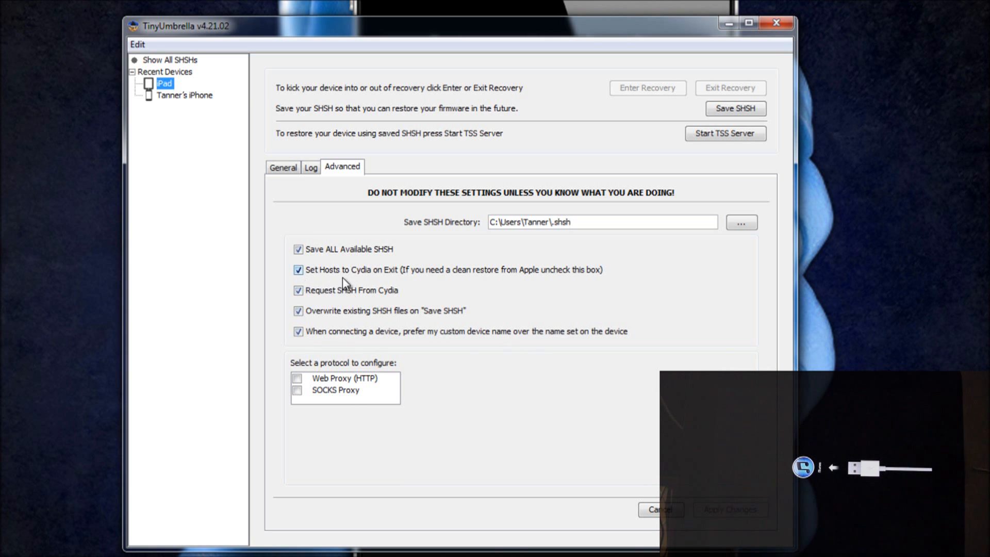
mouse_move(420, 277)
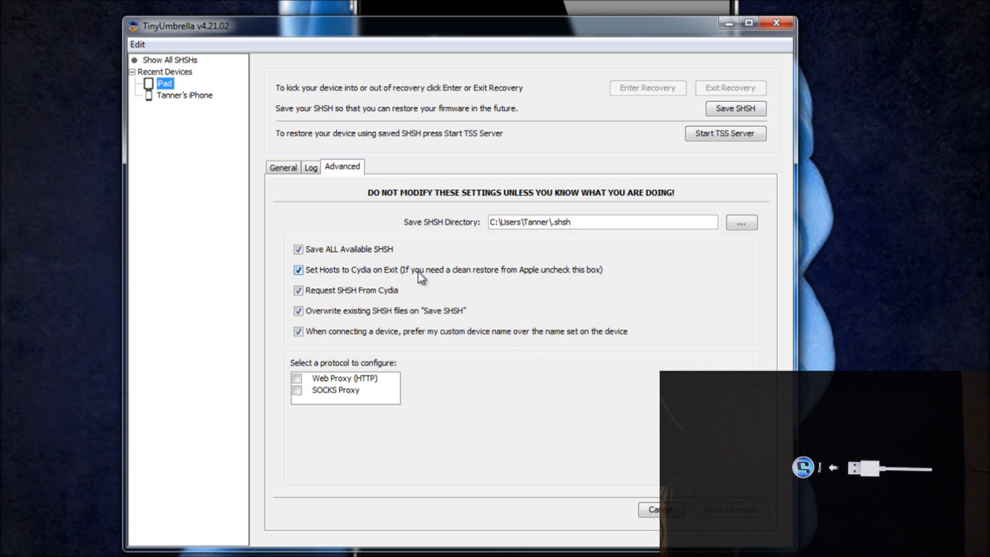